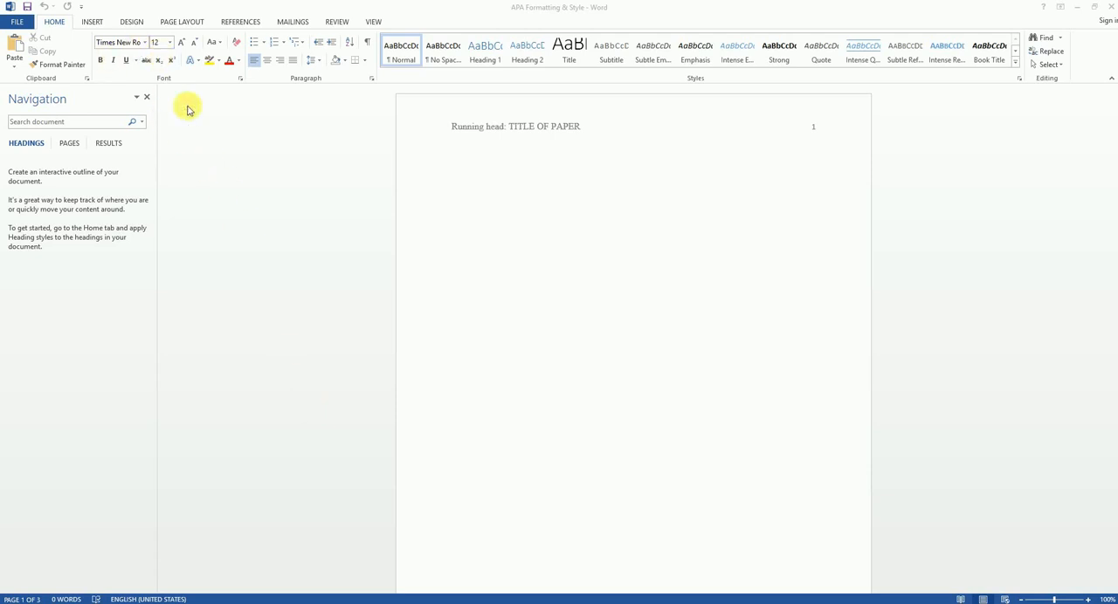
{"action": "mouse_move", "coordinate": [923, 146]}
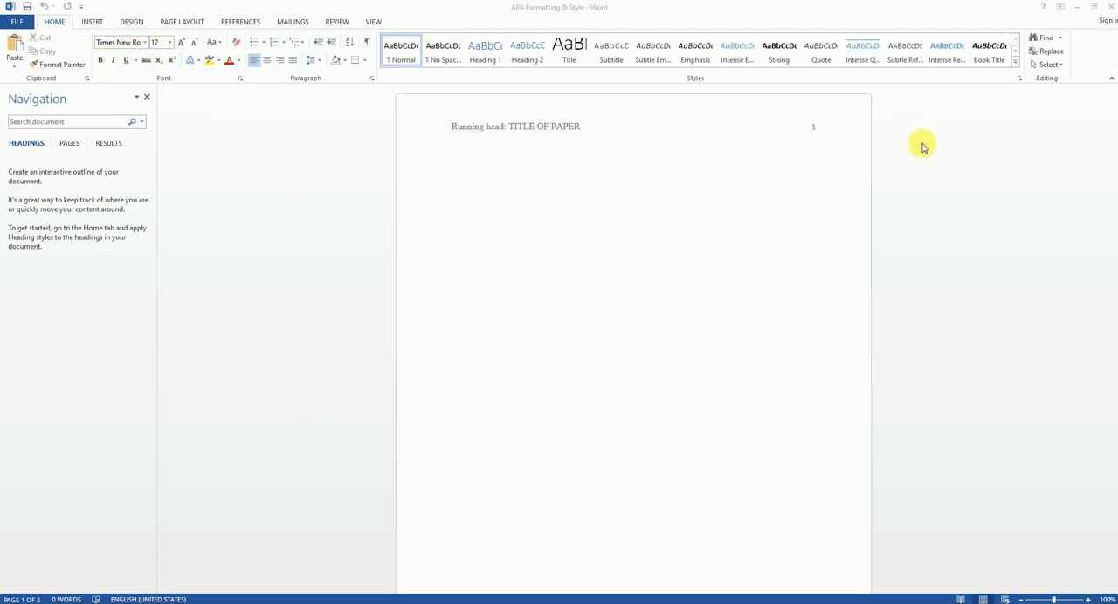
{"action": "mouse_move", "coordinate": [354, 242]}
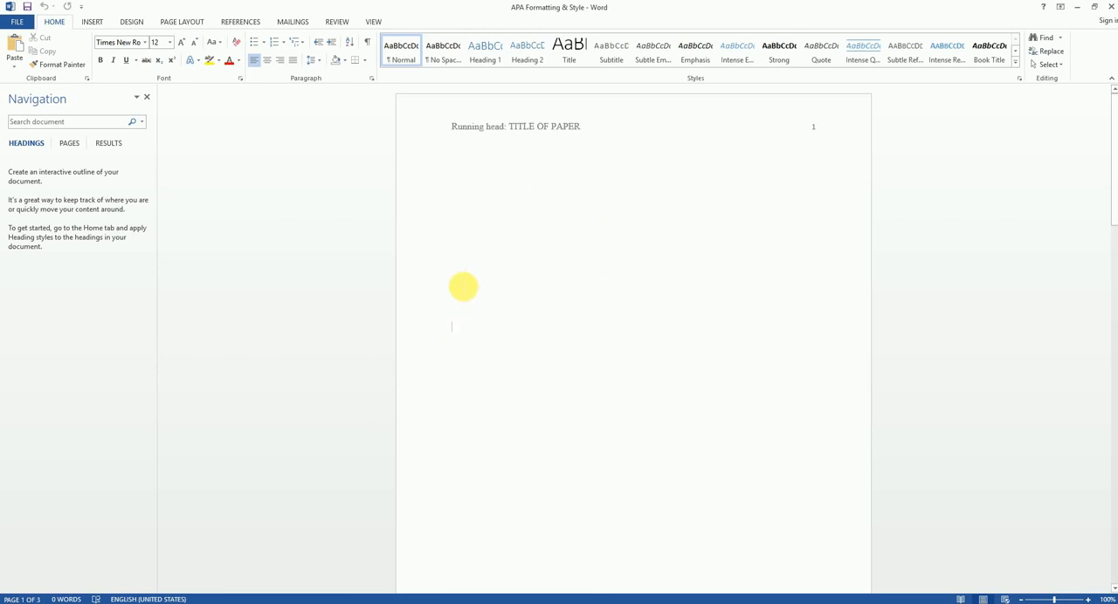
{"action": "mouse_move", "coordinate": [454, 311]}
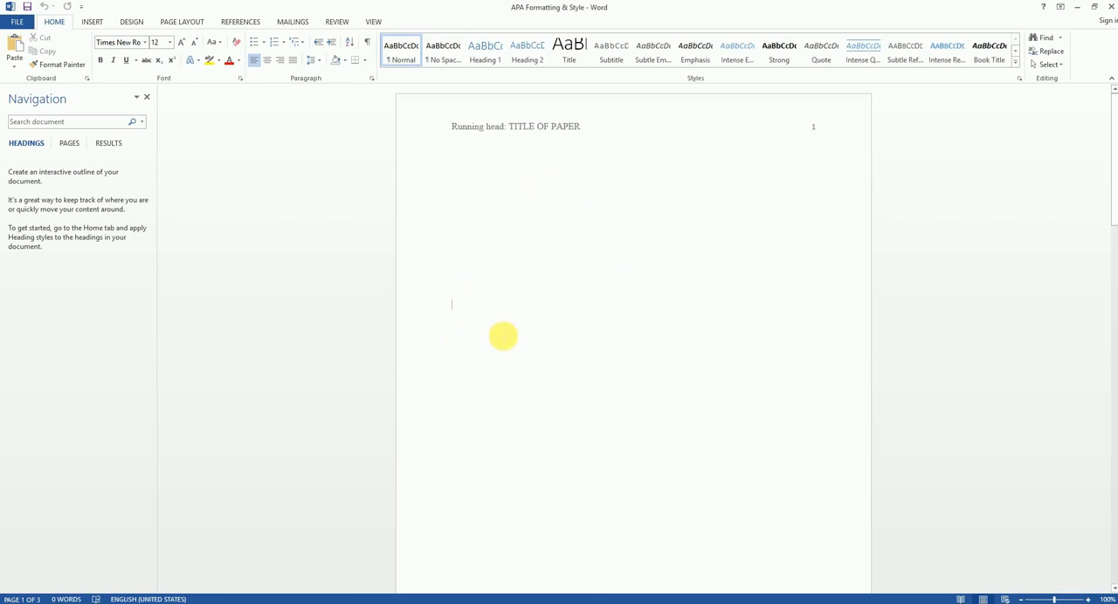
{"action": "mouse_move", "coordinate": [260, 126]}
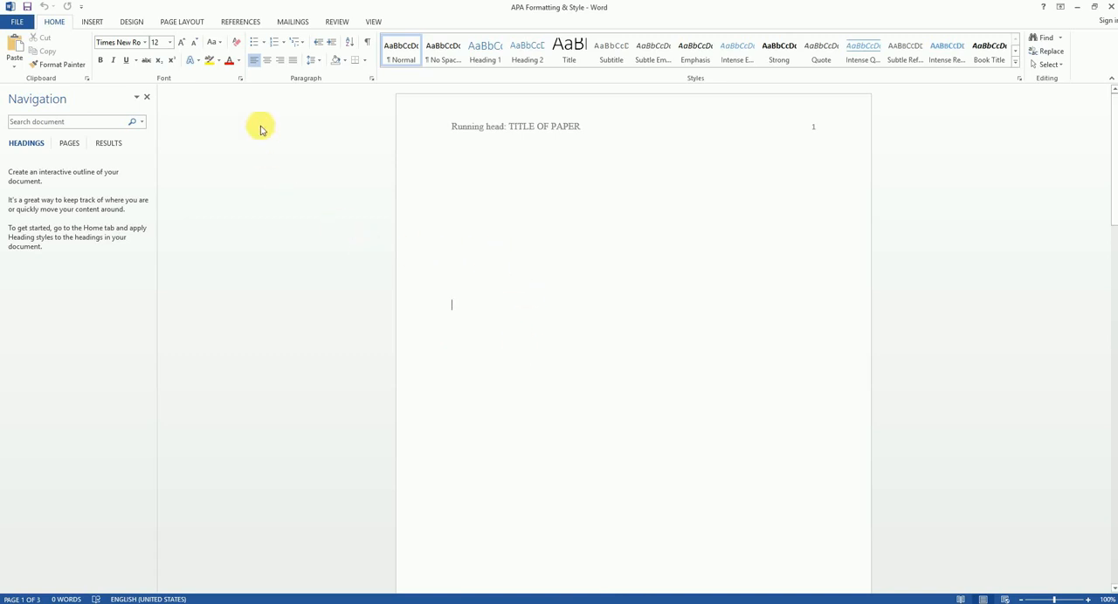
{"action": "mouse_move", "coordinate": [267, 61]}
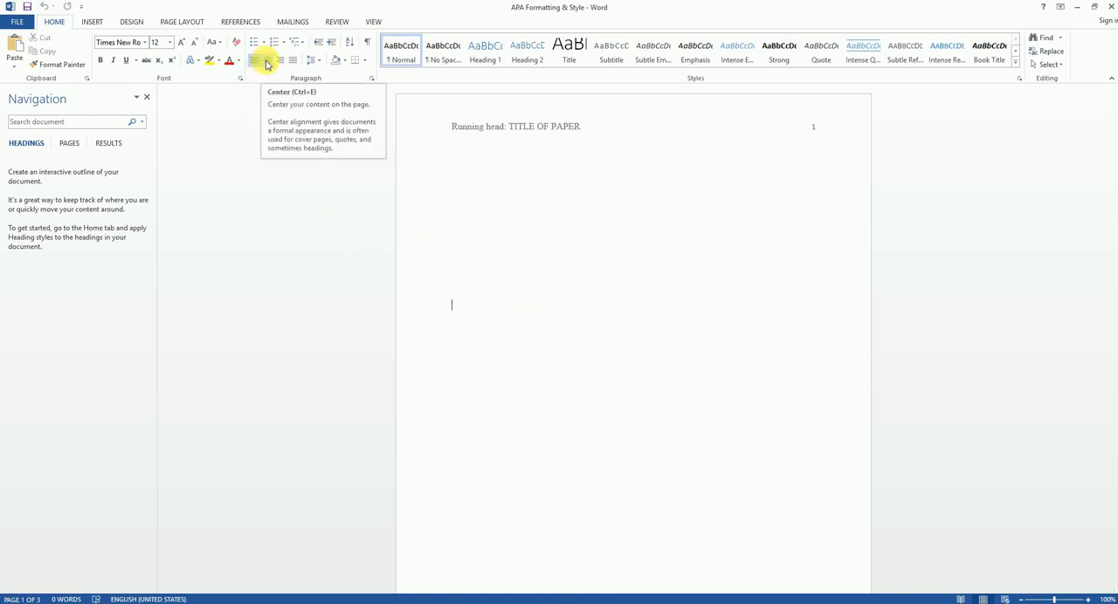
Center the blank paragraph partway down the title page
{"action": "left_click", "coordinate": [269, 60]}
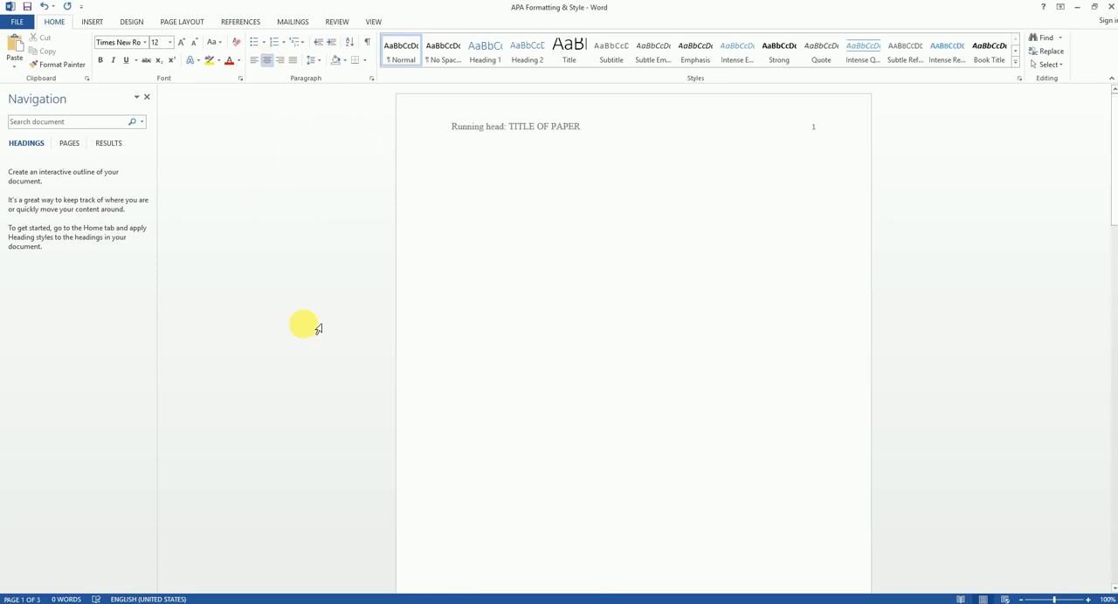
Type the centered title 'Title of Paper in Title Case: Important Words Capitalized'
{"action": "type", "text": "Title of"}
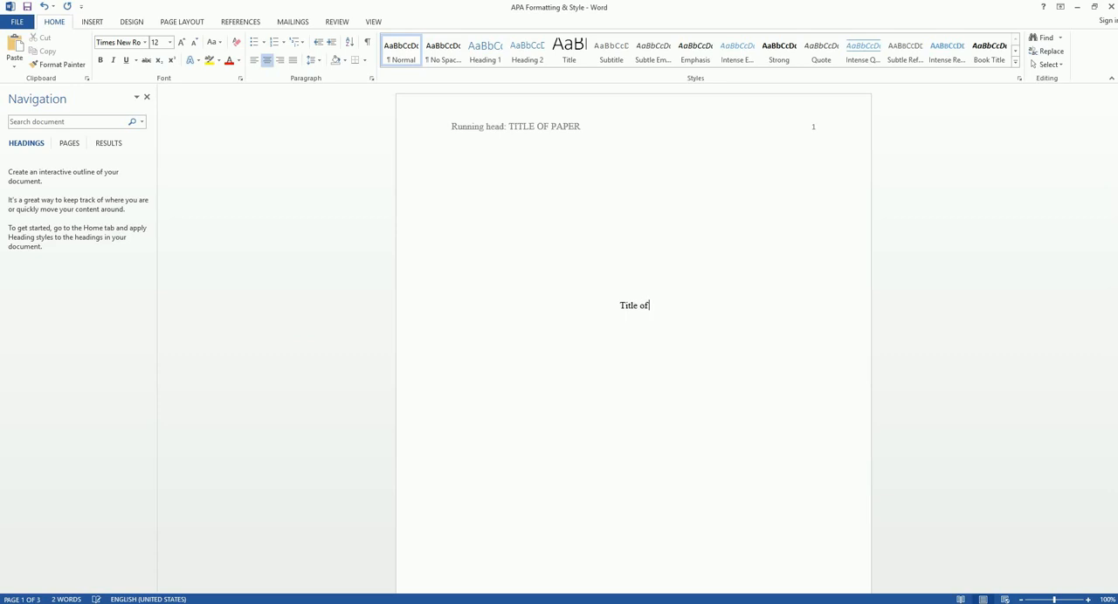
{"action": "type", "text": "Paper in Ti"}
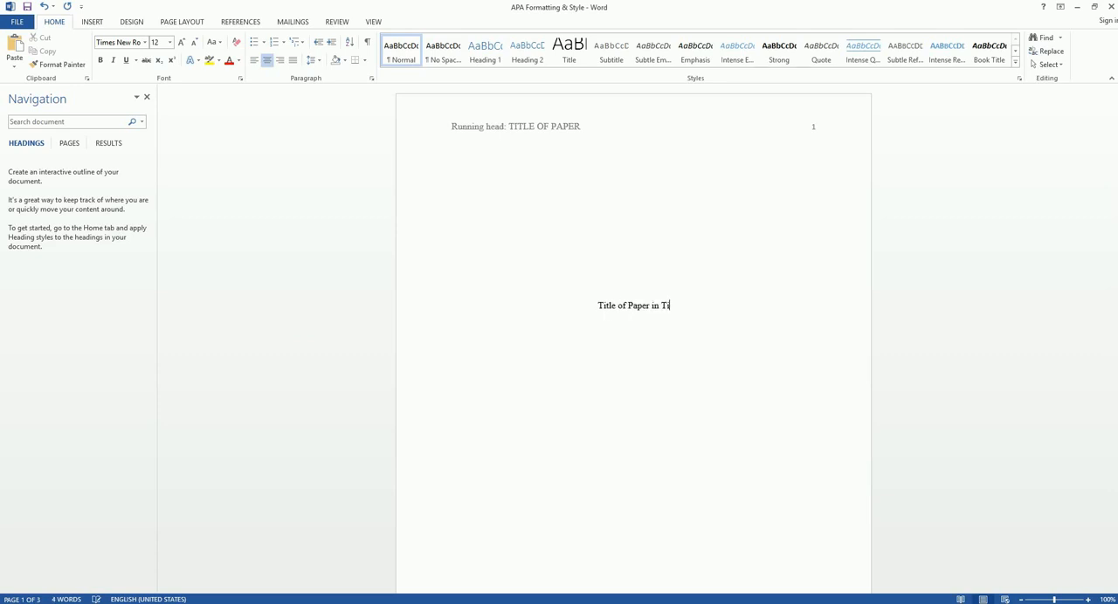
{"action": "type", "text": "tle"}
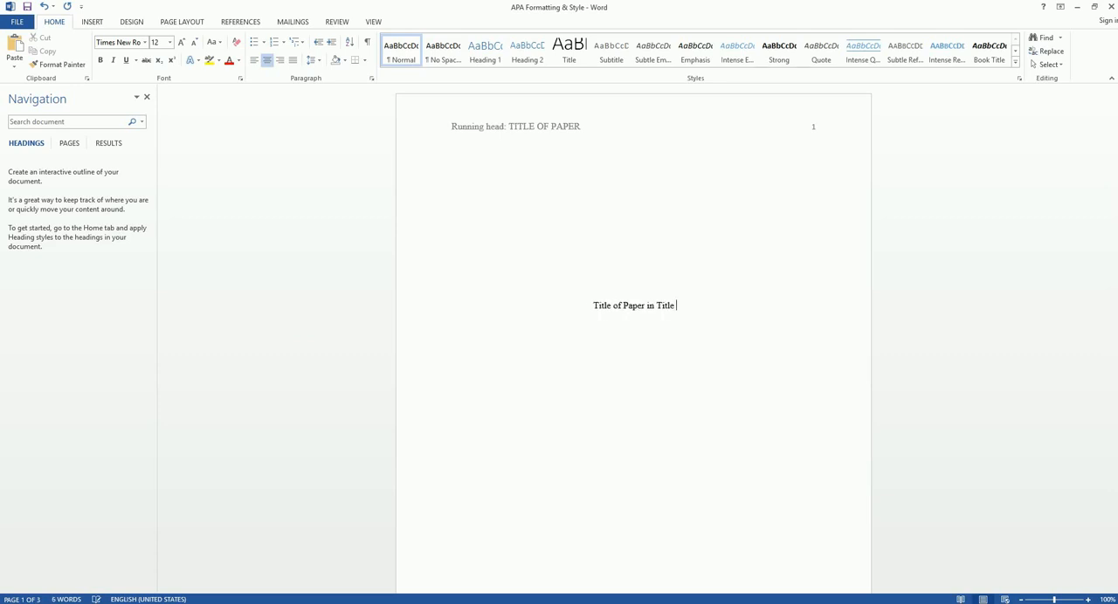
{"action": "type", "text": "Case: Important Words Cap"}
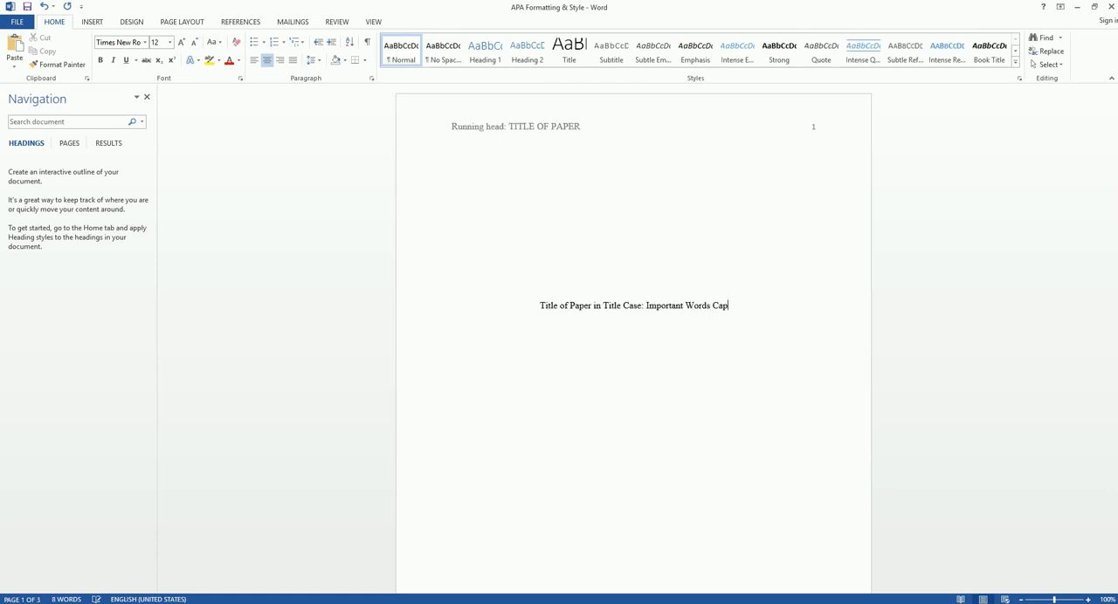
{"action": "type", "text": "italized"}
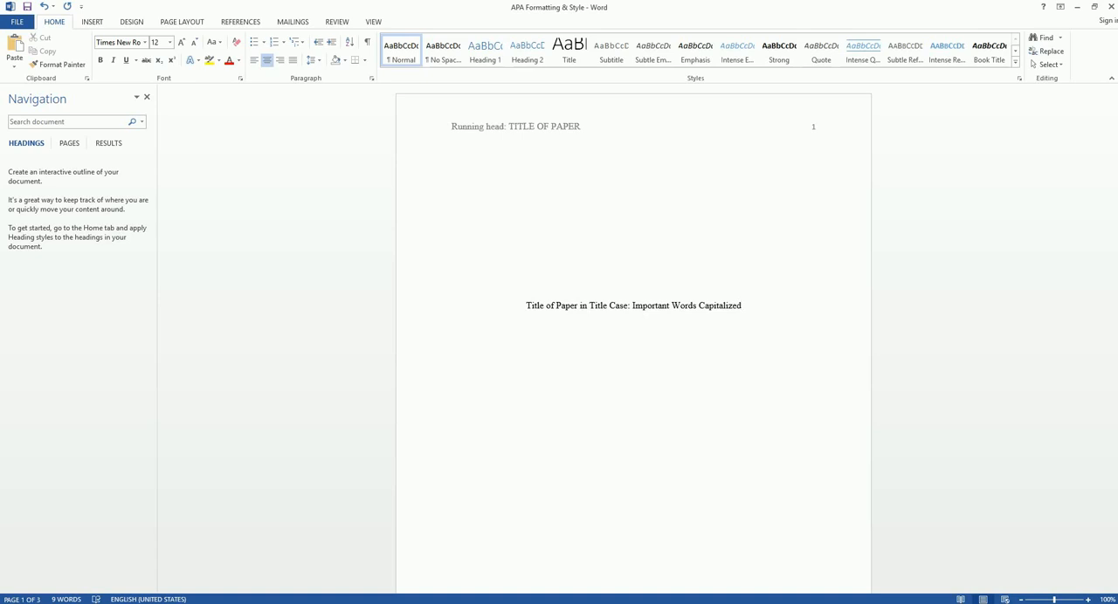
{"action": "left_click", "coordinate": [742, 306]}
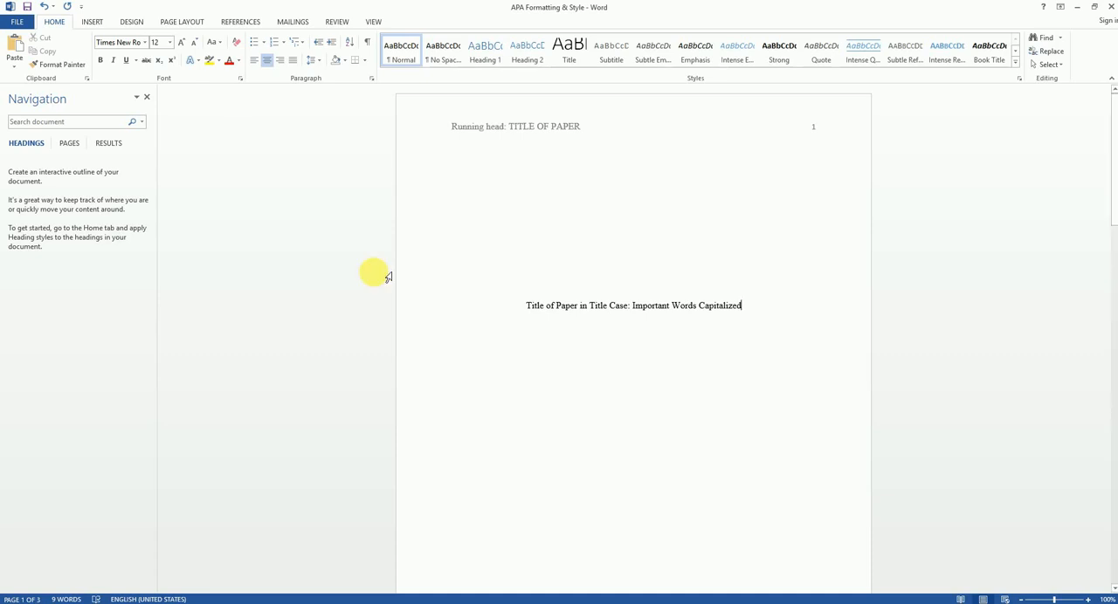
{"action": "left_click", "coordinate": [314, 61]}
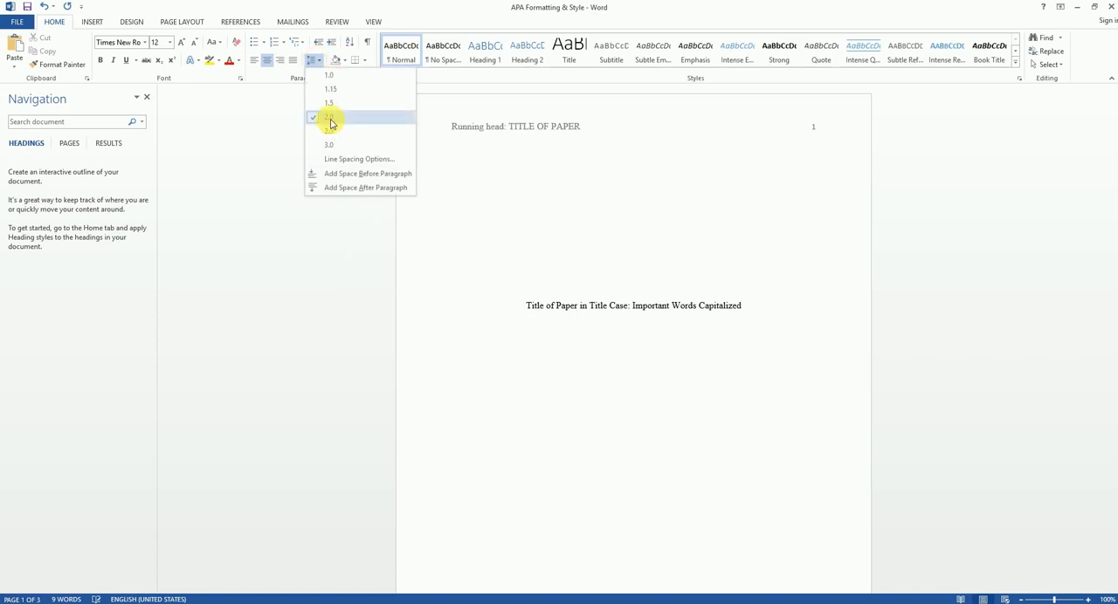
{"action": "left_click", "coordinate": [329, 117]}
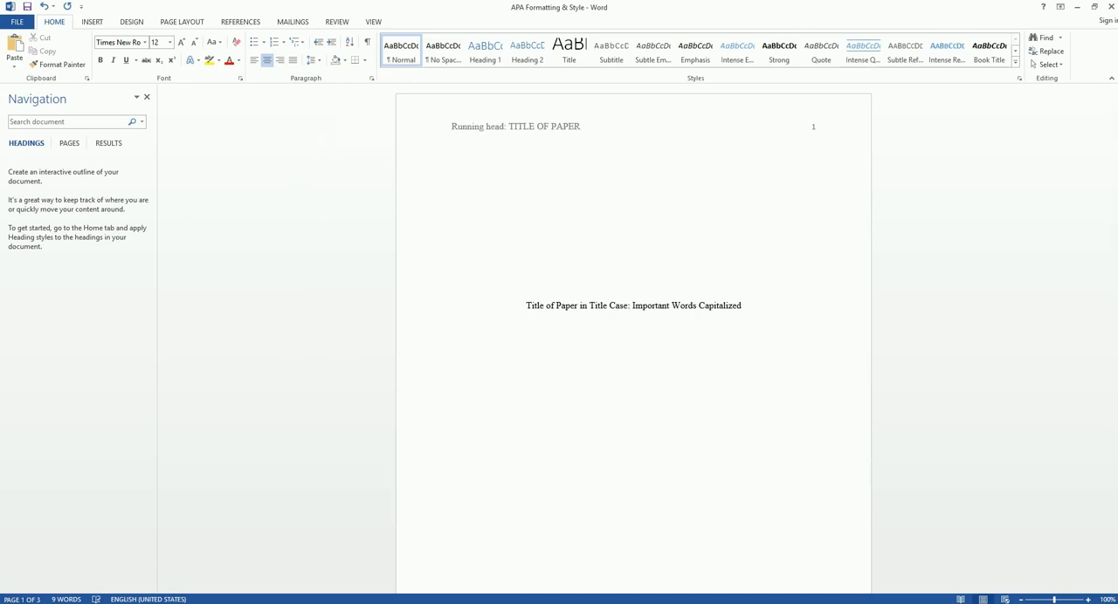
Add 'Your Name' and 'Keuka College' on separate centered lines below the title
{"action": "left_click", "coordinate": [633, 326]}
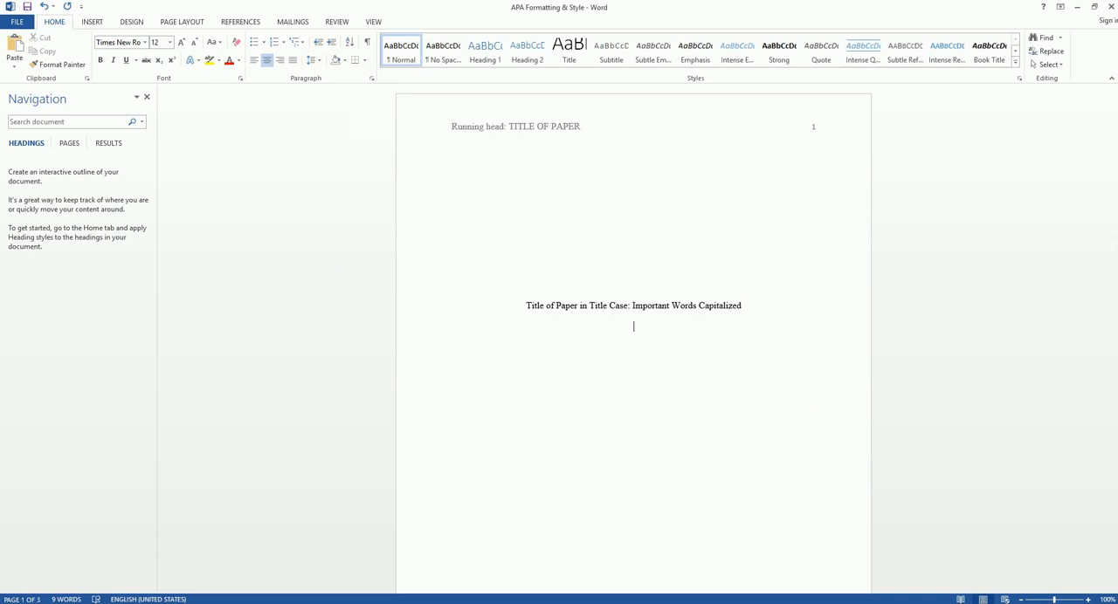
{"action": "type", "text": "Your"}
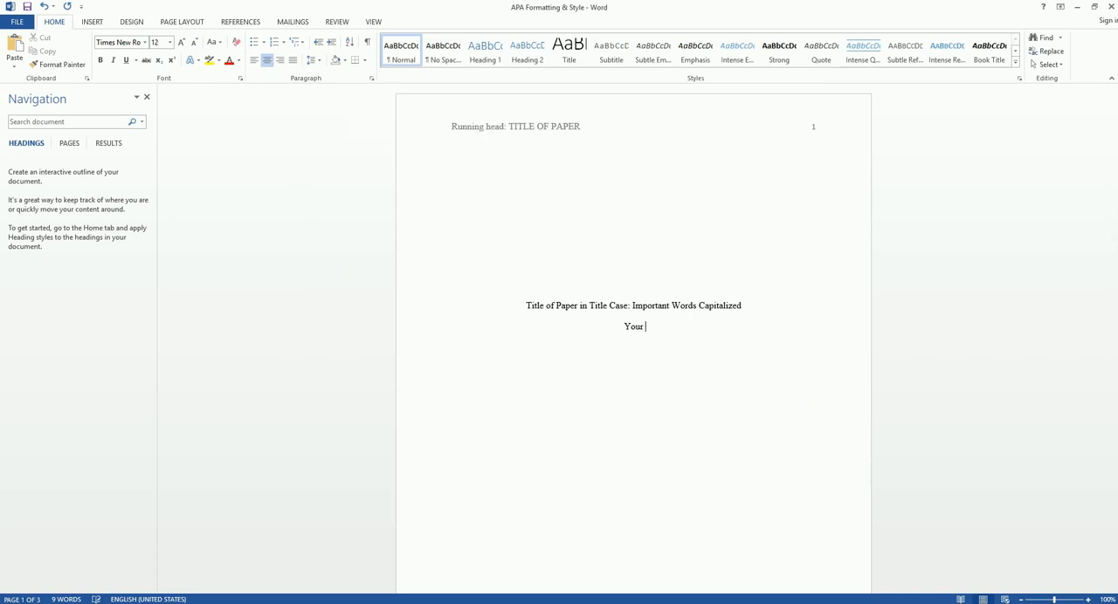
{"action": "type", "text": "Name"}
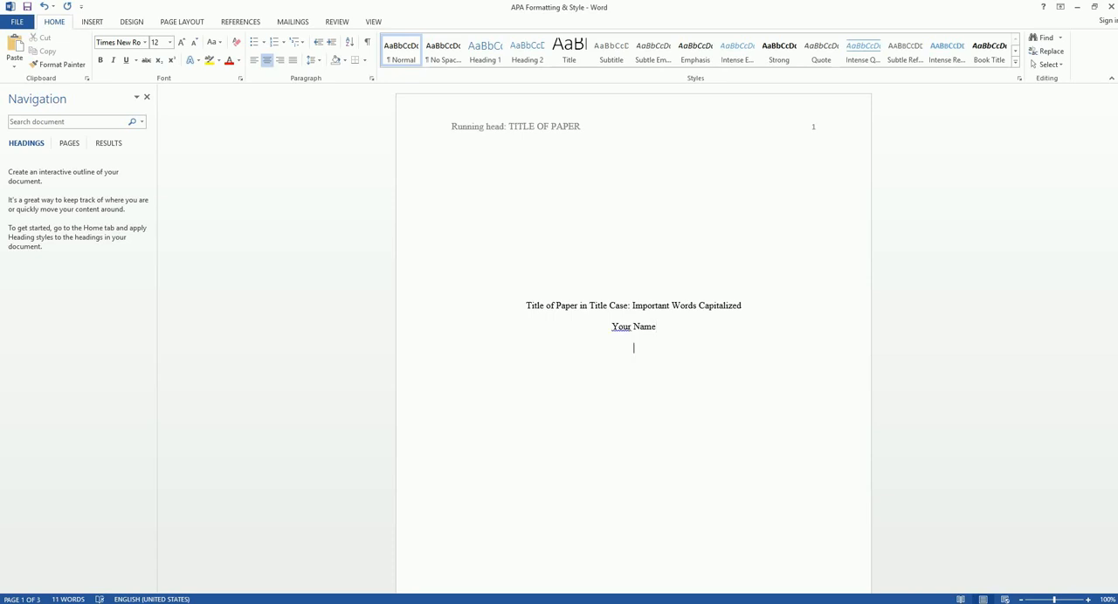
{"action": "type", "text": "Keuka c"}
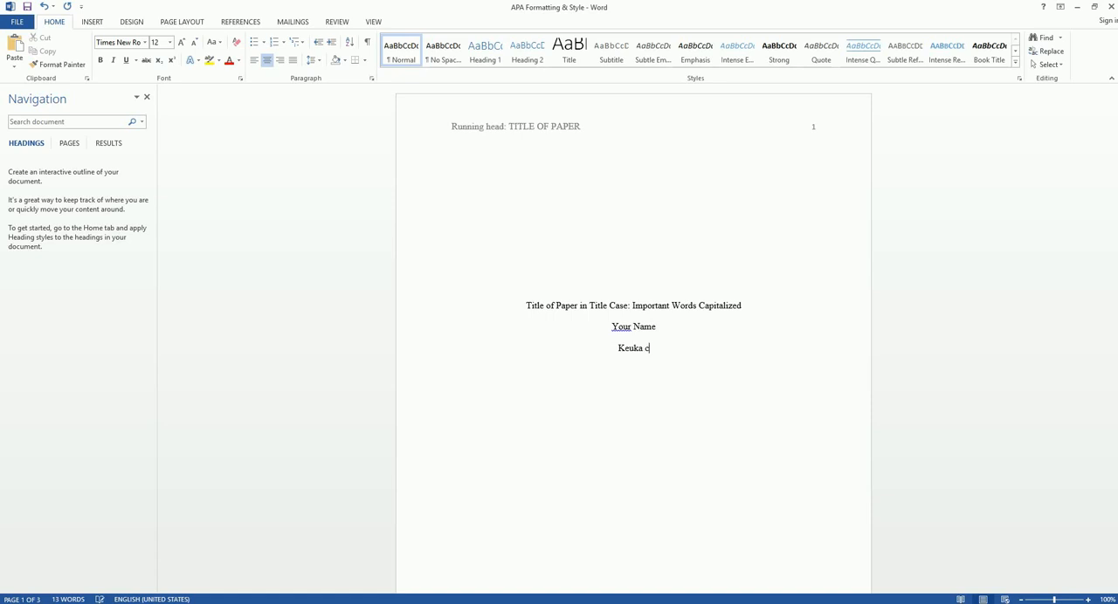
{"action": "type", "text": "ollege"}
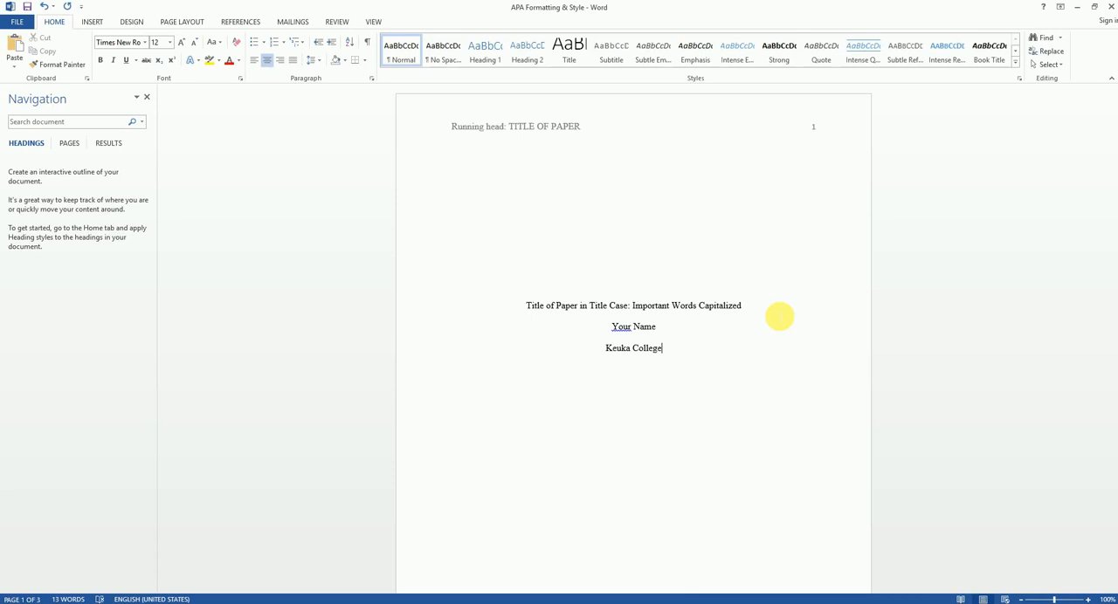
{"action": "mouse_move", "coordinate": [998, 486]}
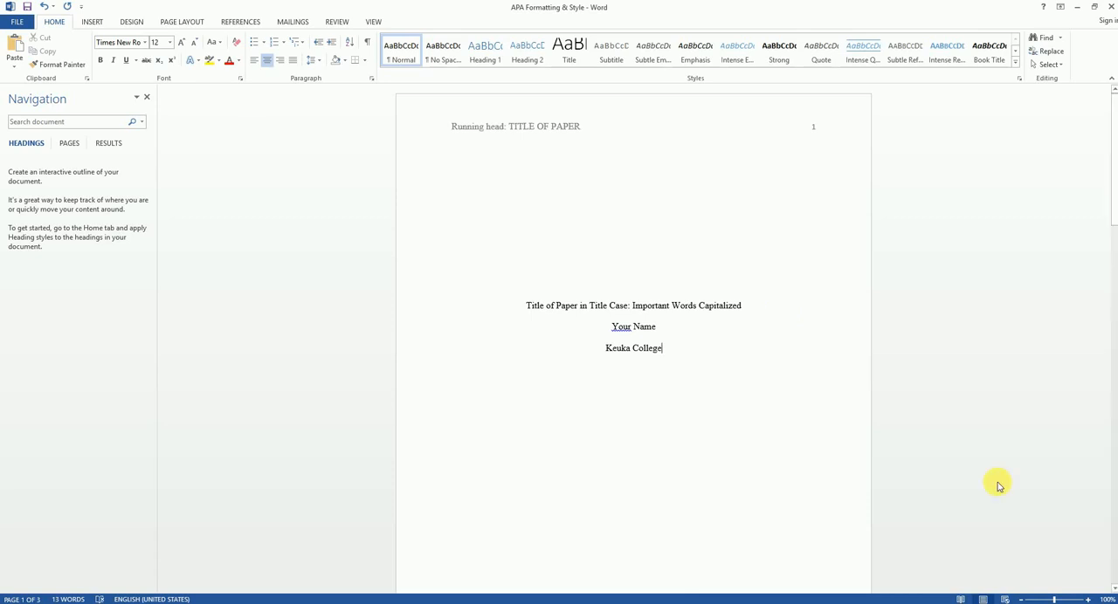